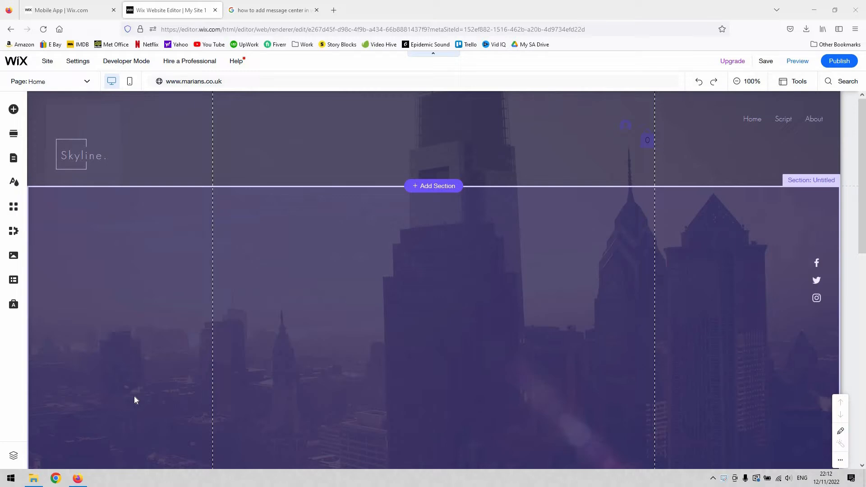
pyautogui.moveTo(165, 358)
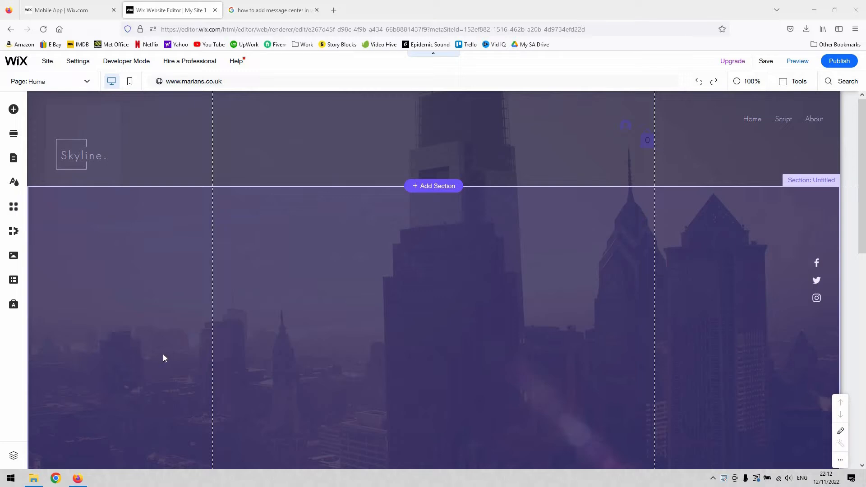
pyautogui.moveTo(128, 341)
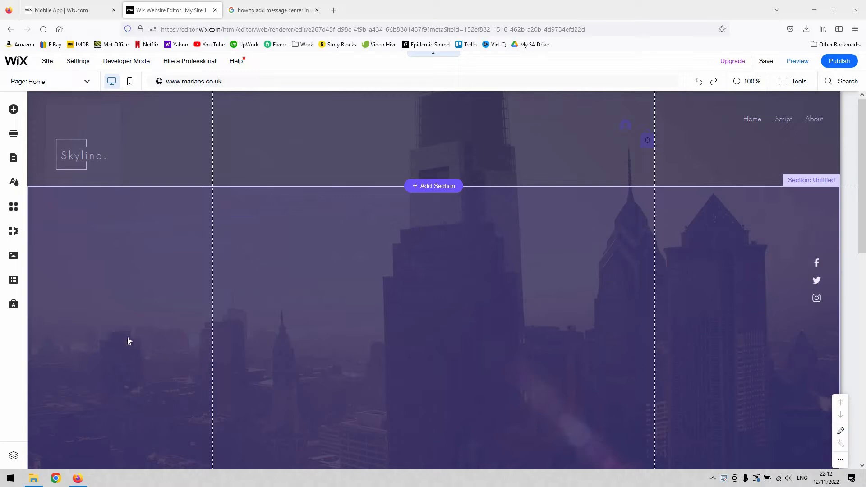
pyautogui.moveTo(136, 281)
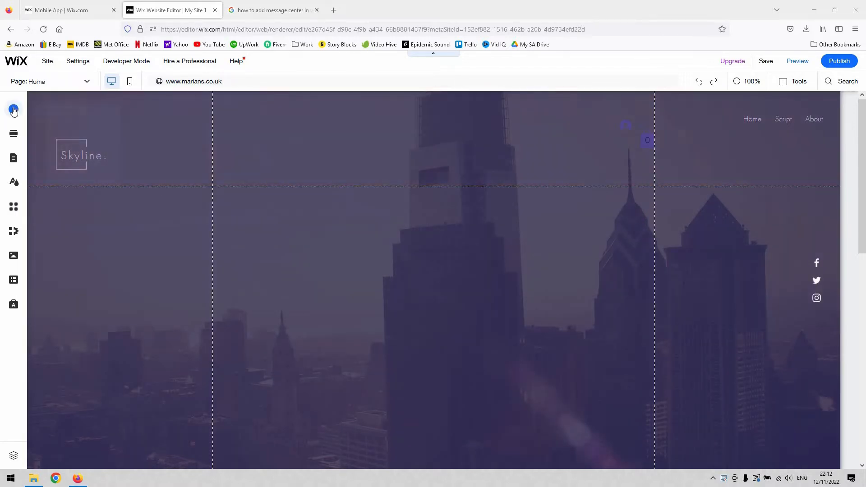
# Browse the Add Elements Community category and bring up the Add a Forum app details
pyautogui.click(14, 109)
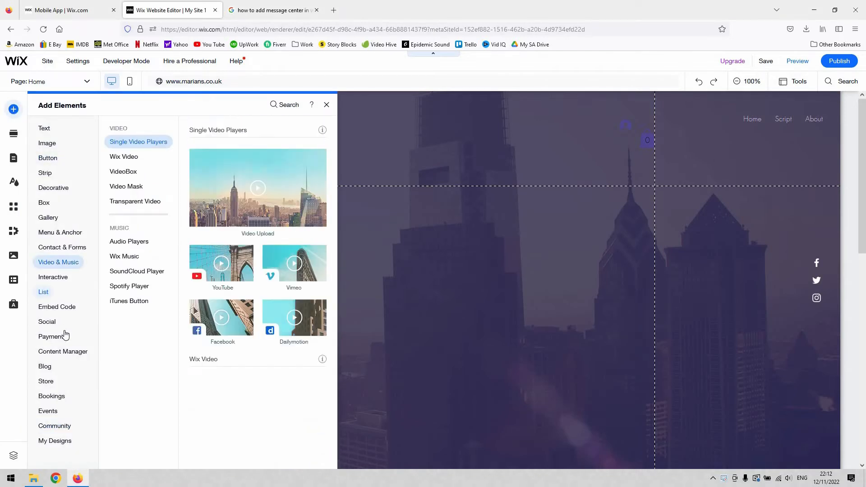
pyautogui.click(54, 425)
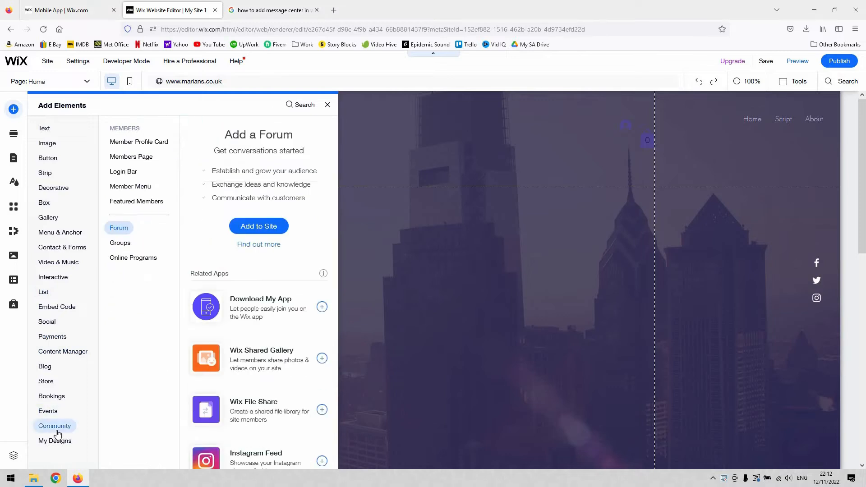
pyautogui.click(51, 395)
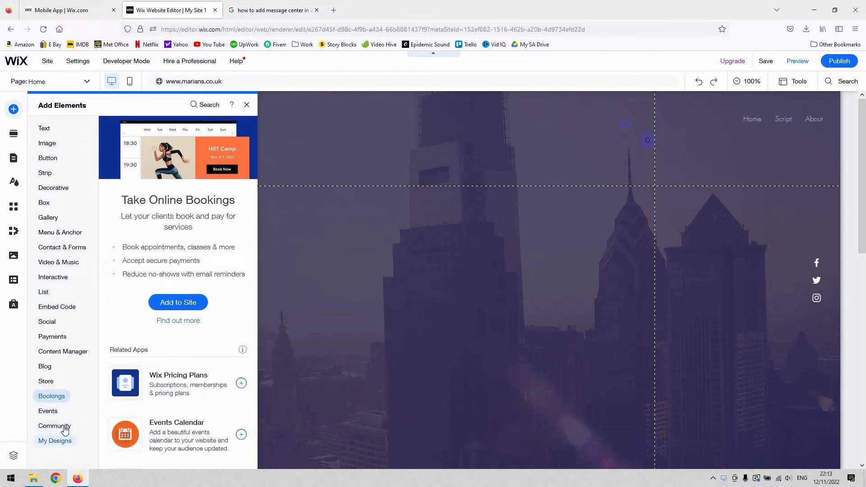
pyautogui.click(54, 425)
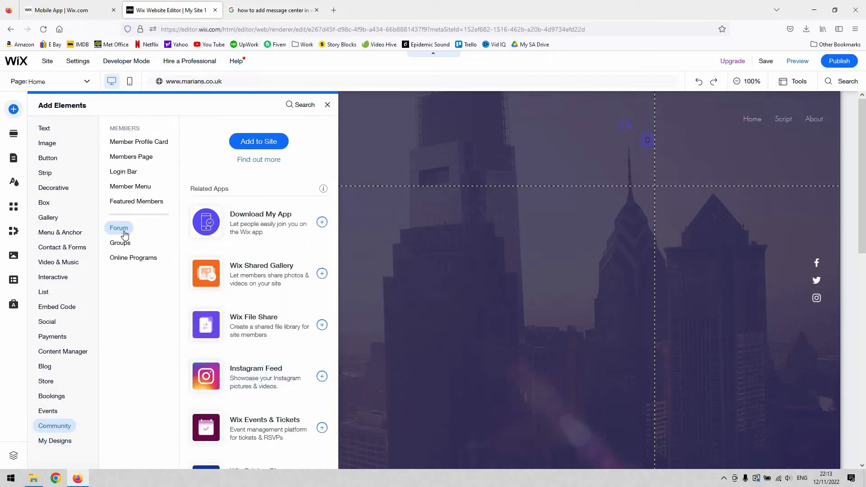
pyautogui.click(118, 227)
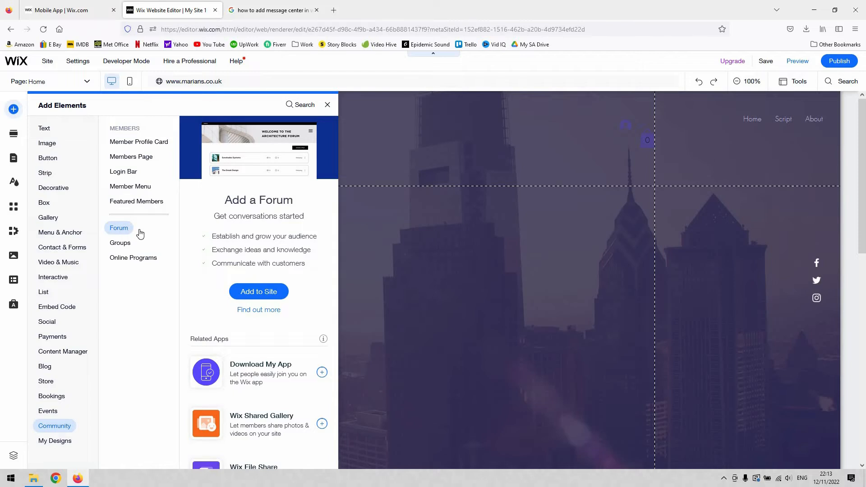
pyautogui.moveTo(346, 189)
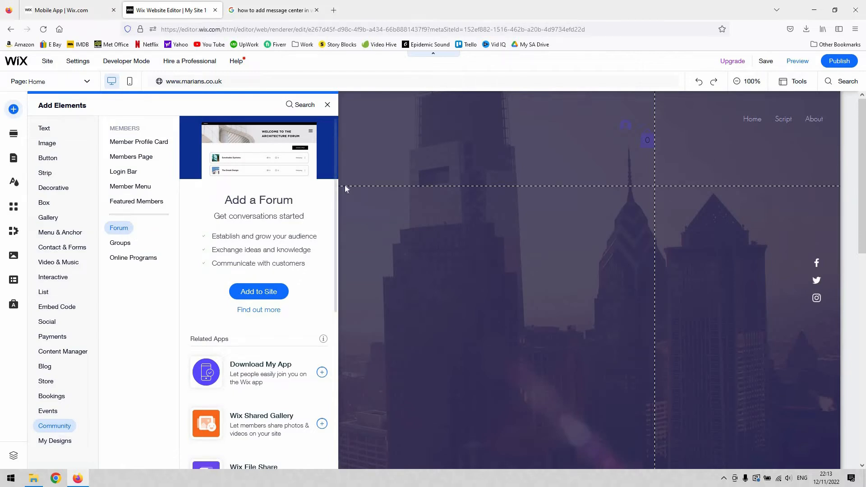
pyautogui.moveTo(235, 285)
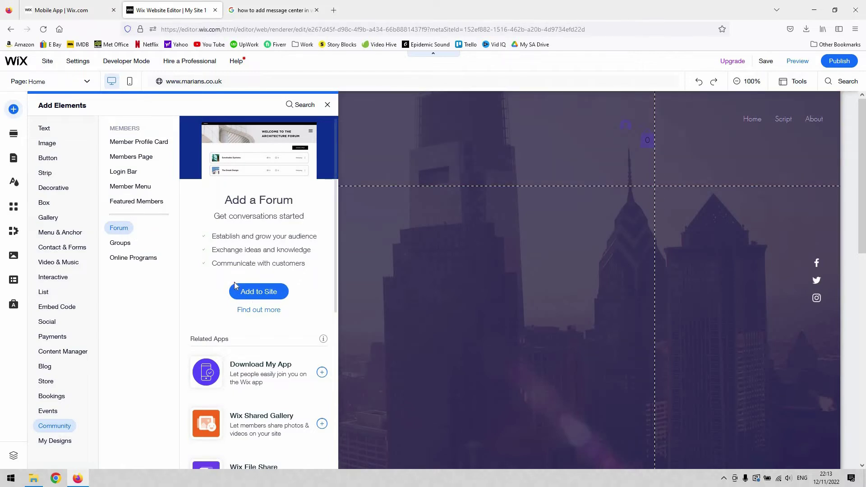
pyautogui.moveTo(233, 290)
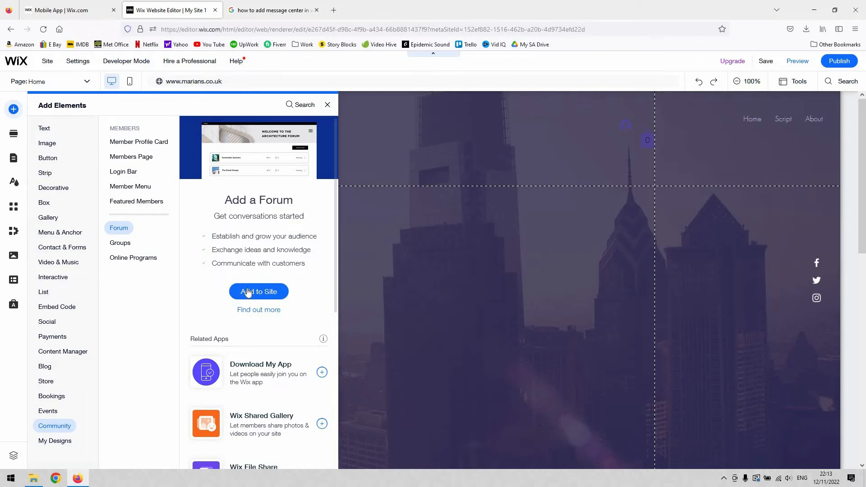
# Add the forum app to the site, creating a Forum page with General Discussion
pyautogui.click(258, 291)
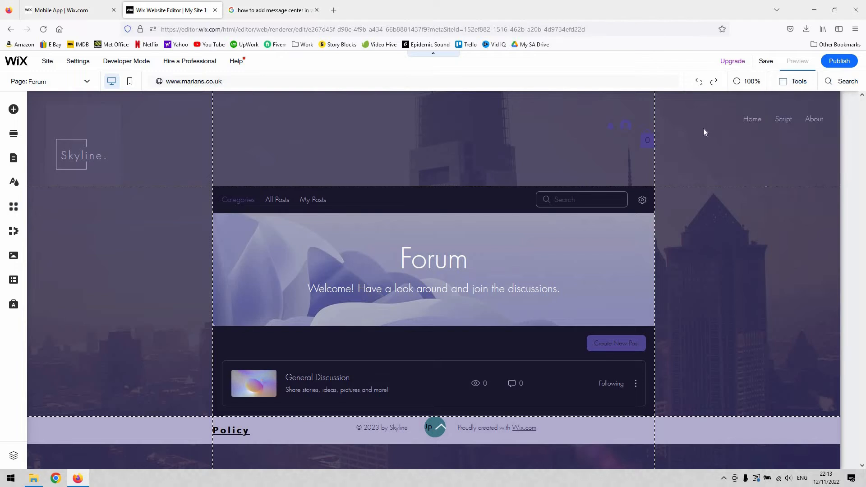
pyautogui.click(797, 61)
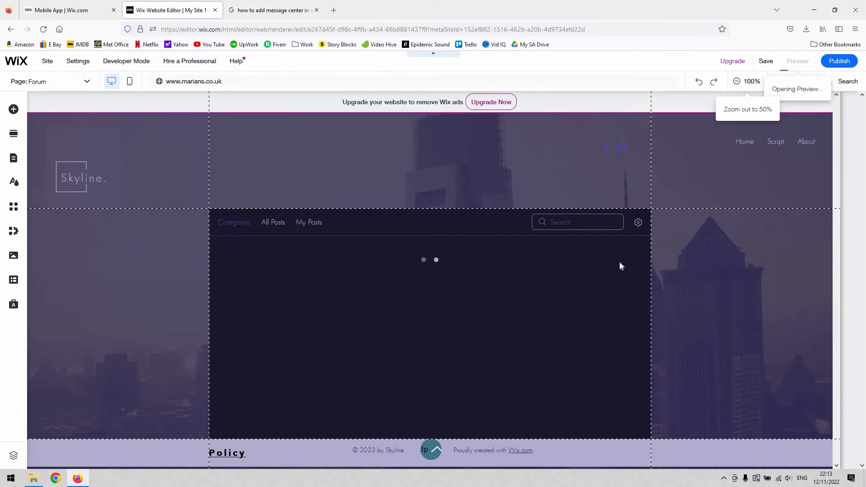
pyautogui.click(797, 61)
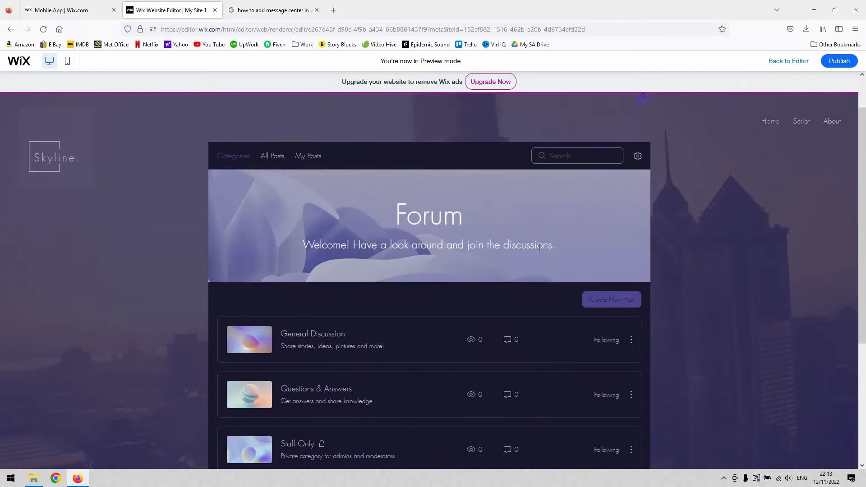
pyautogui.scroll(-3)
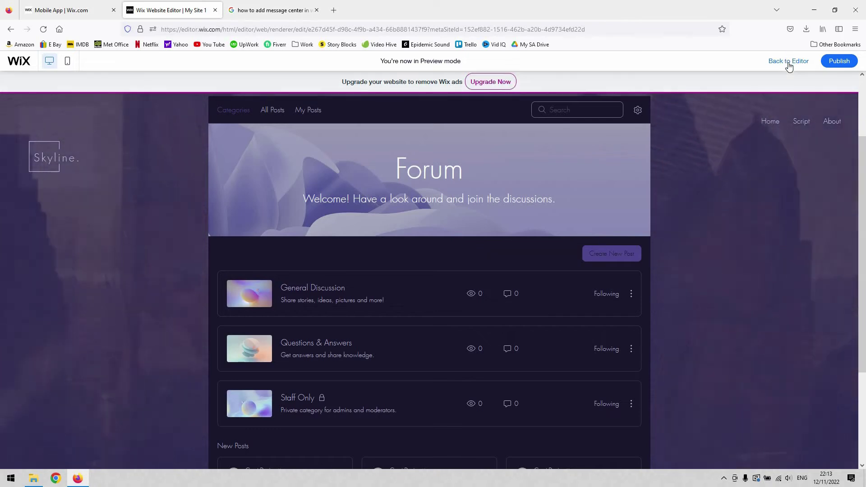
pyautogui.click(788, 61)
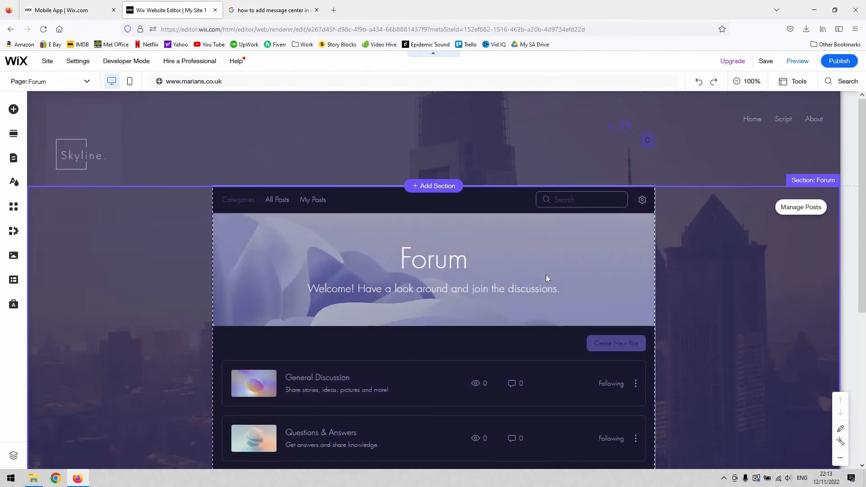
pyautogui.moveTo(360, 203)
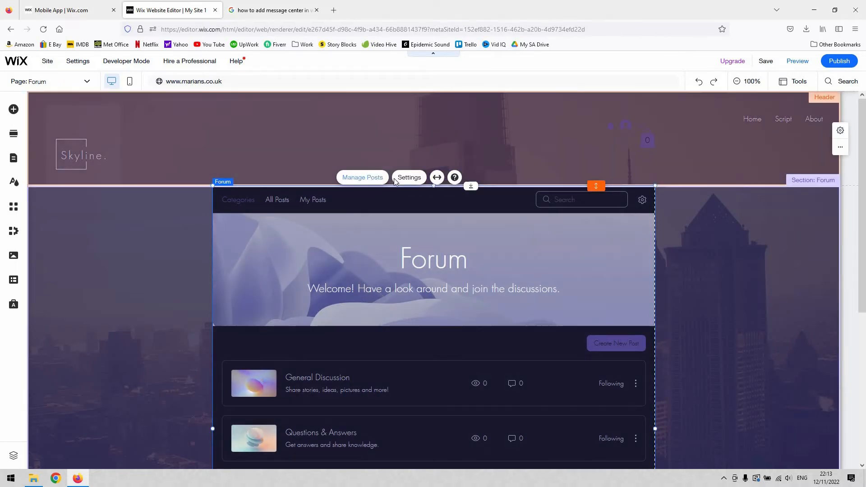
pyautogui.moveTo(364, 181)
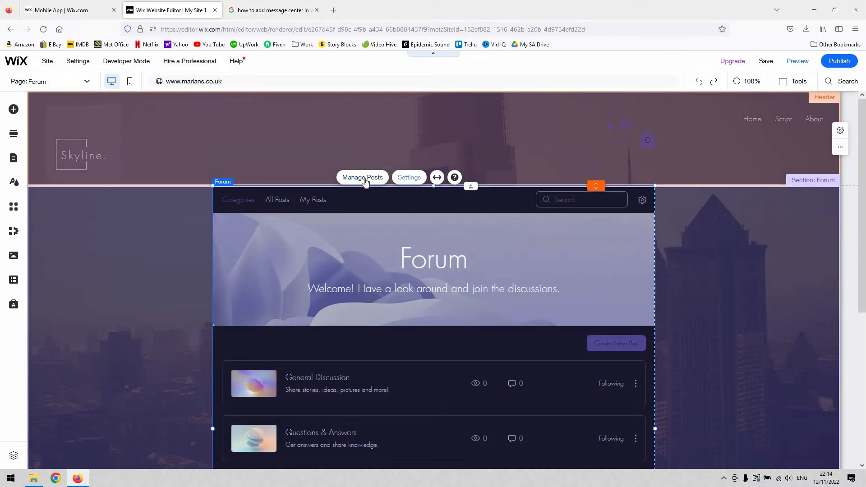
# Open Manage Posts from the forum section's toolbar
pyautogui.click(362, 177)
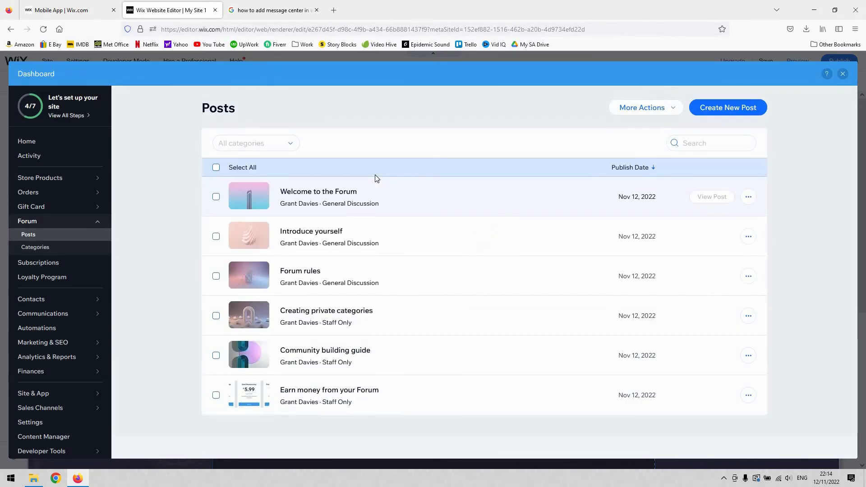
pyautogui.moveTo(711, 196)
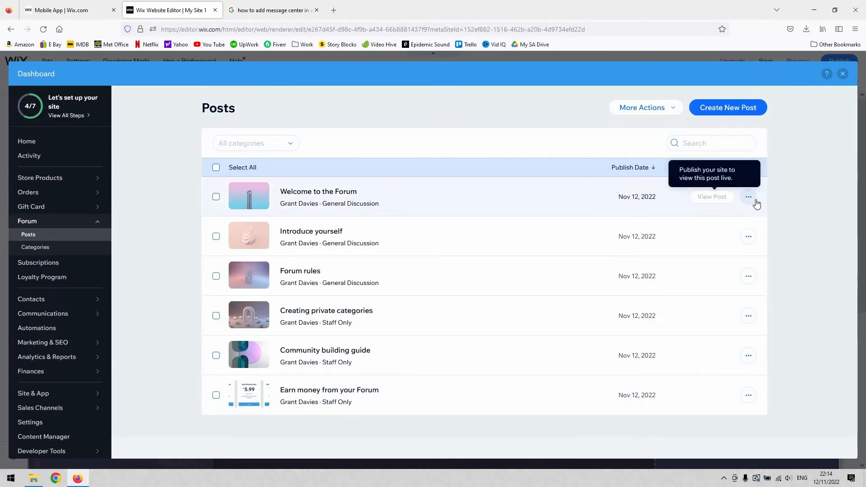
# Select the Welcome to the Forum post and another post, then deselect them, leaving all six posts
pyautogui.click(748, 196)
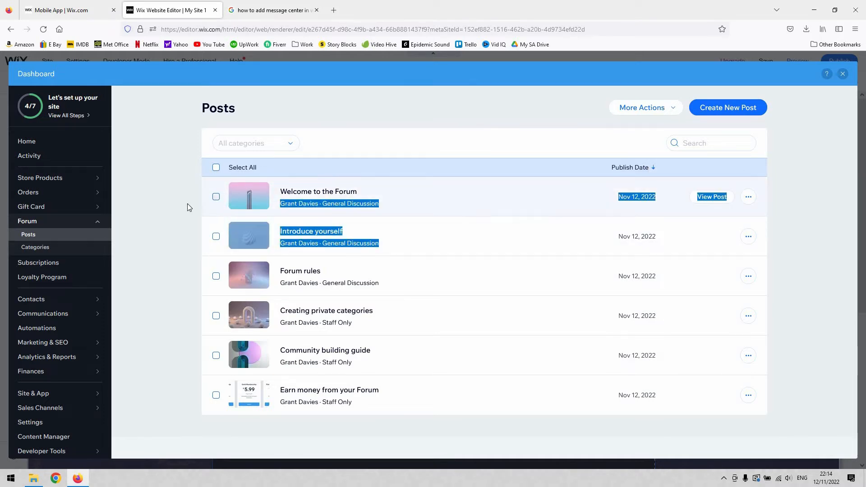
pyautogui.click(215, 194)
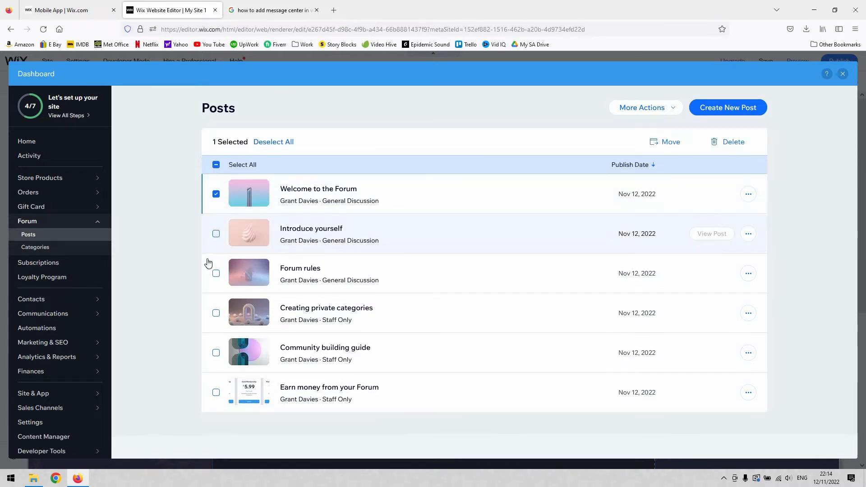
pyautogui.click(215, 273)
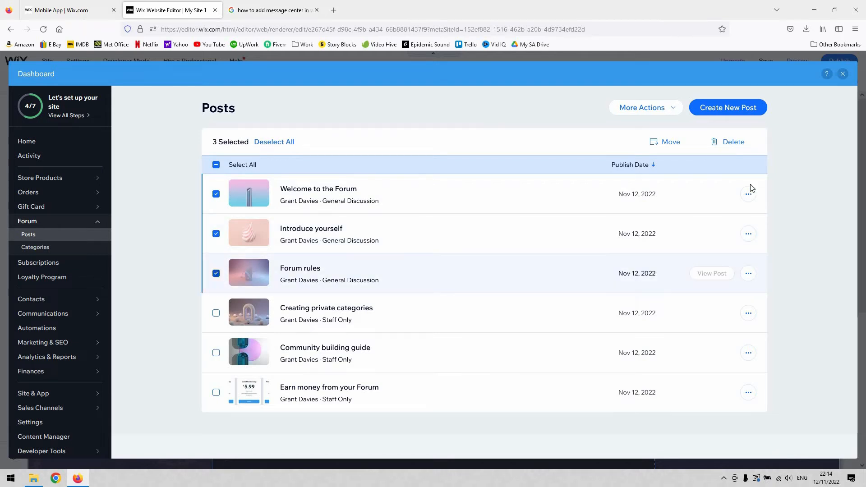
pyautogui.moveTo(744, 152)
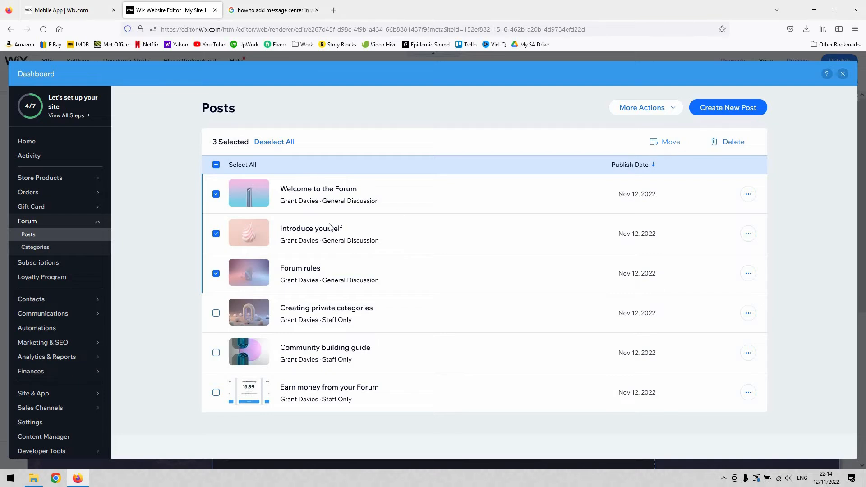
pyautogui.moveTo(216, 274)
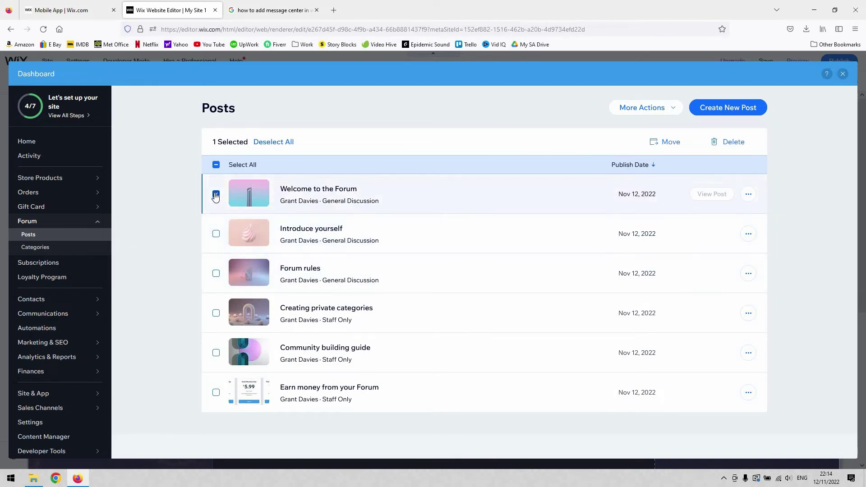
pyautogui.click(216, 196)
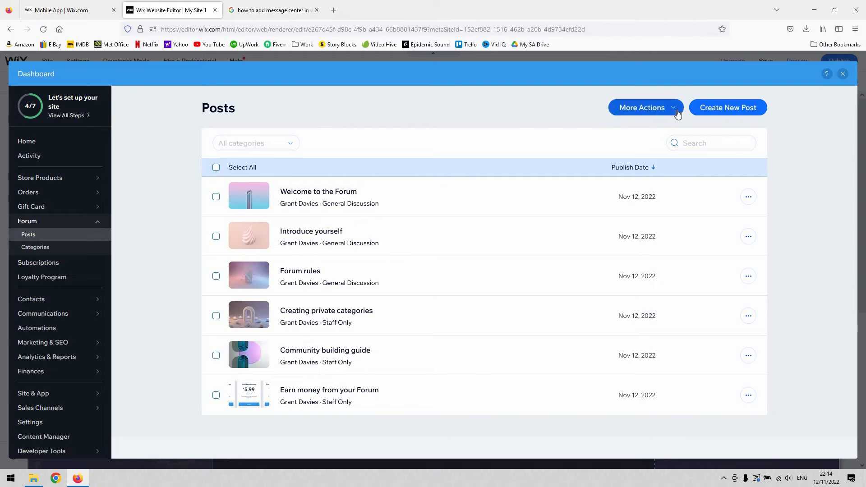
# Review the forum Moderation Settings: 10 daily posts for new members, 50 MB attachment cap
pyautogui.click(645, 107)
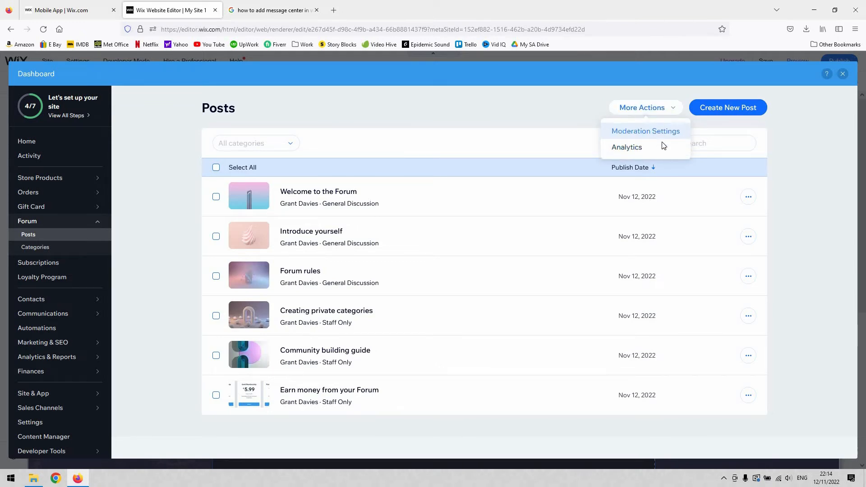
pyautogui.click(645, 131)
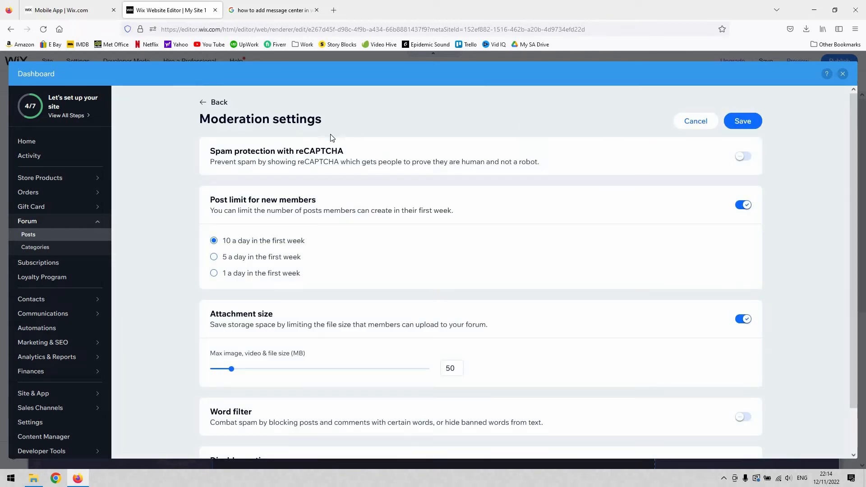
pyautogui.moveTo(305, 232)
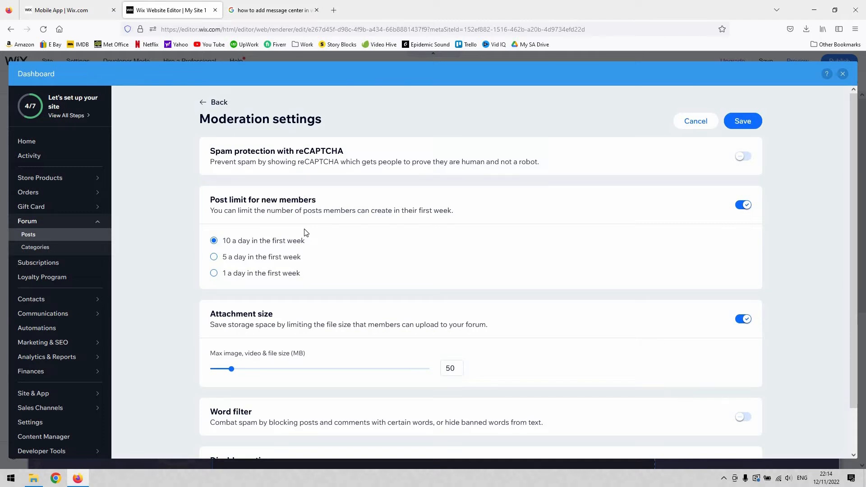
pyautogui.moveTo(291, 225)
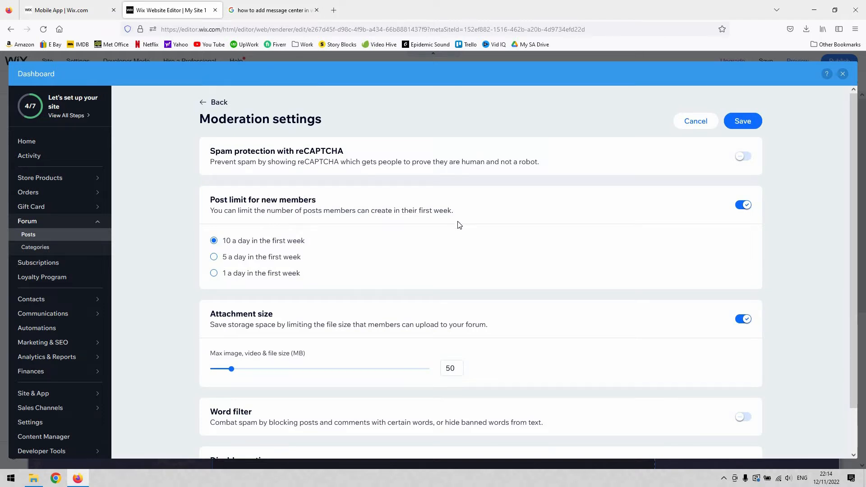
pyautogui.scroll(-3)
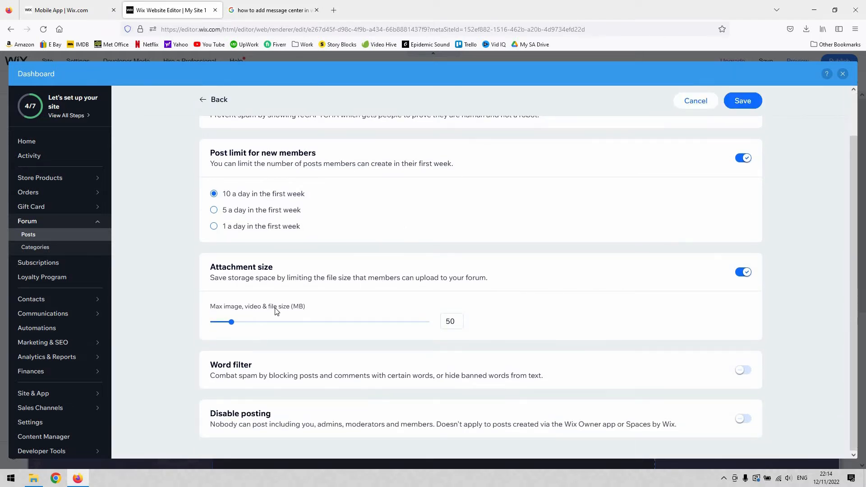
pyautogui.moveTo(296, 313)
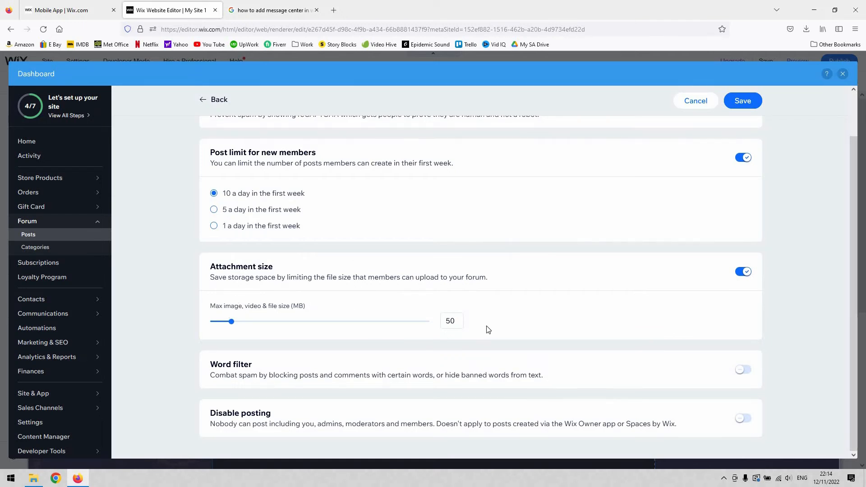
pyautogui.moveTo(446, 386)
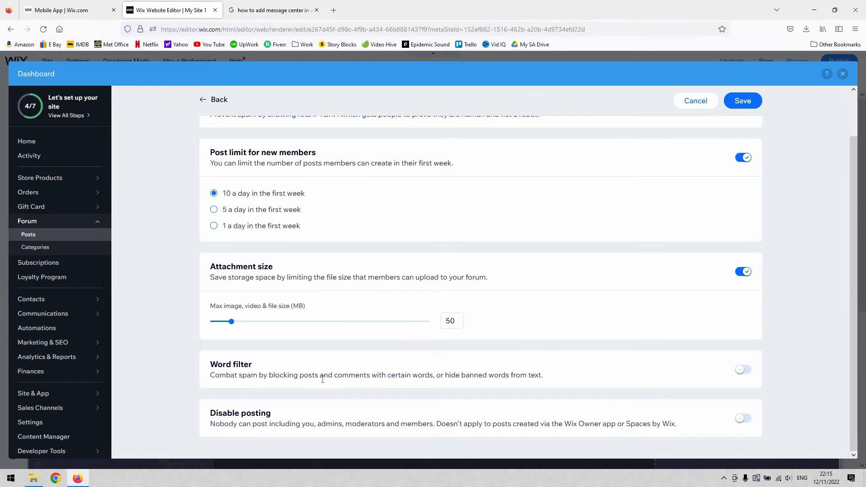
pyautogui.moveTo(720, 369)
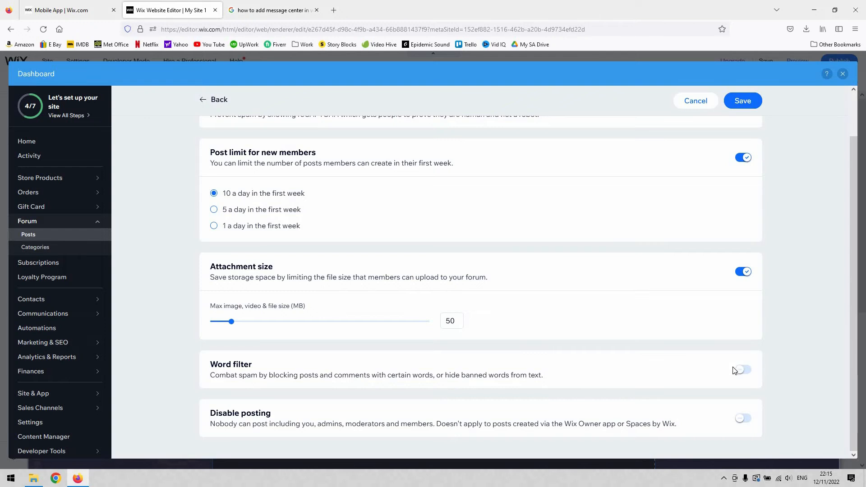
pyautogui.moveTo(738, 385)
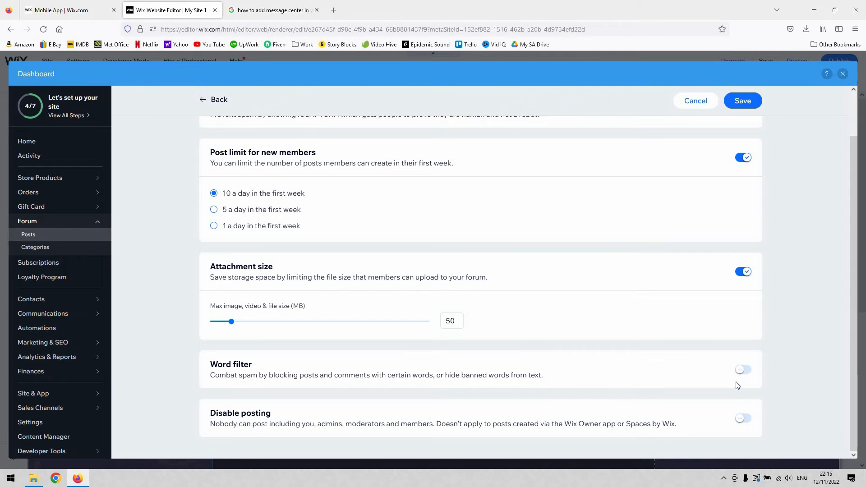
pyautogui.moveTo(311, 414)
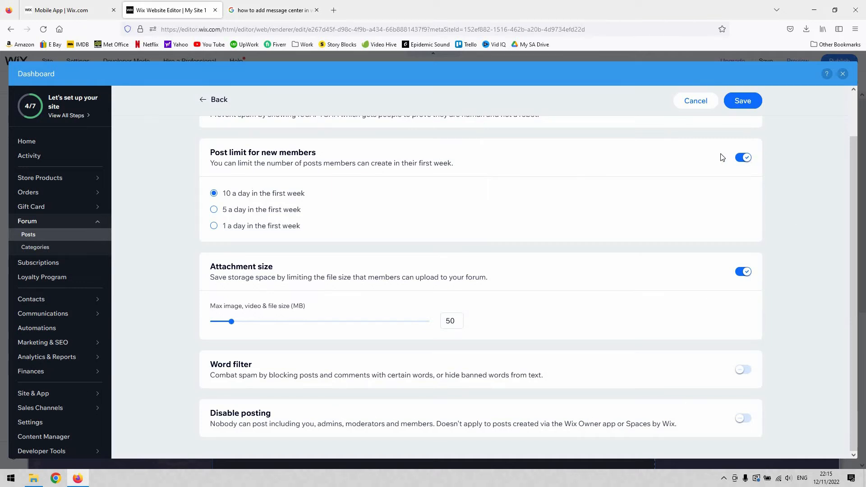
pyautogui.moveTo(694, 86)
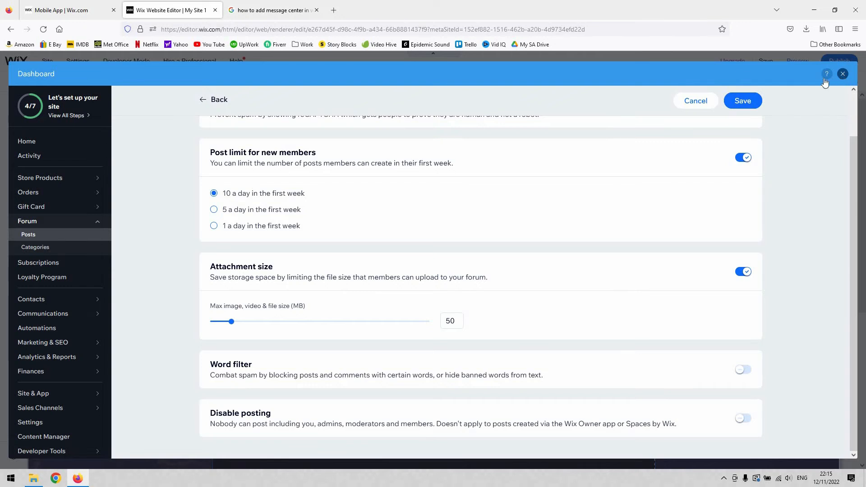
# Back in the editor, try the Cards forum layout, then return to Classic
pyautogui.click(842, 74)
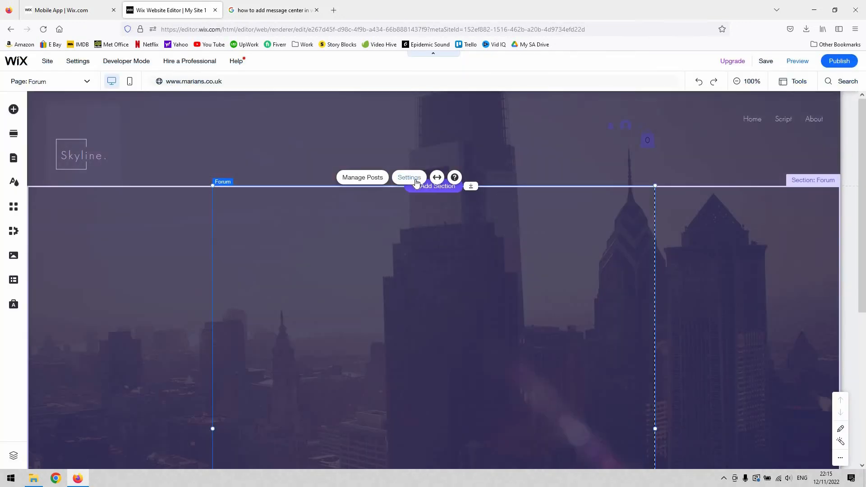
pyautogui.click(409, 177)
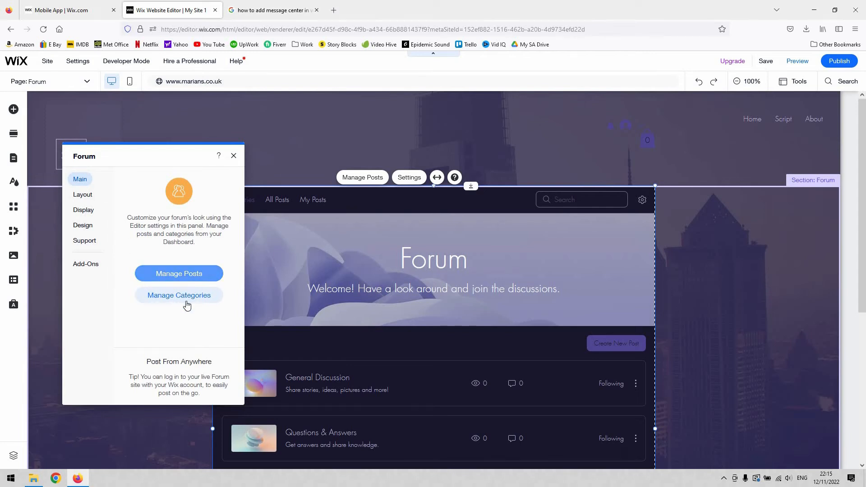
pyautogui.moveTo(102, 206)
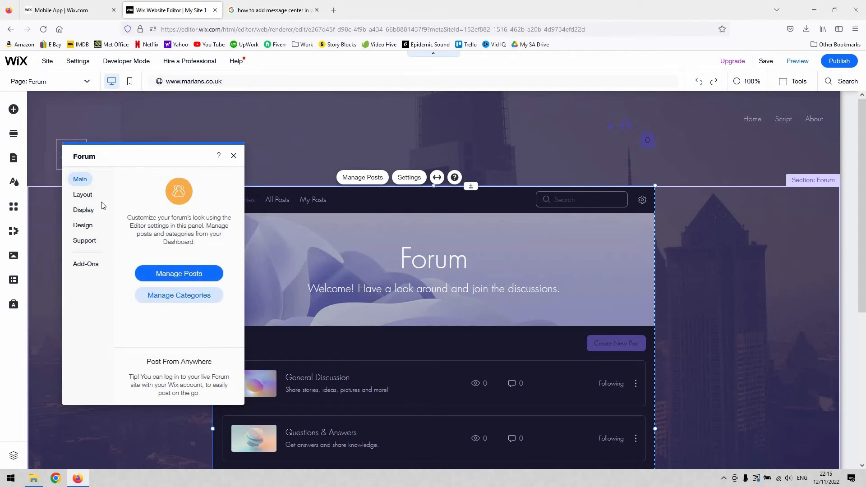
pyautogui.click(82, 195)
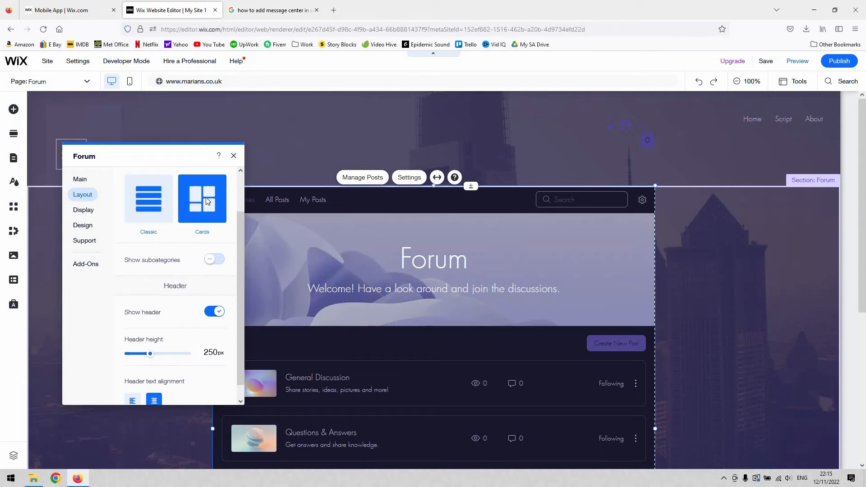
pyautogui.click(202, 199)
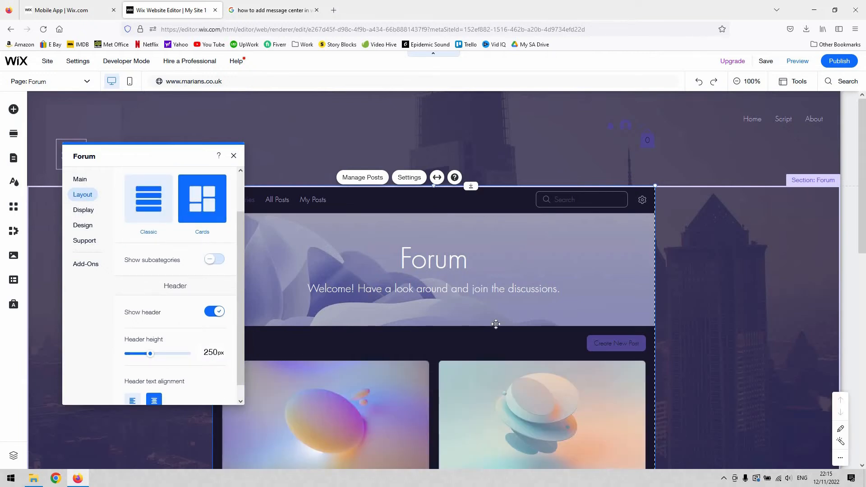
pyautogui.scroll(-3)
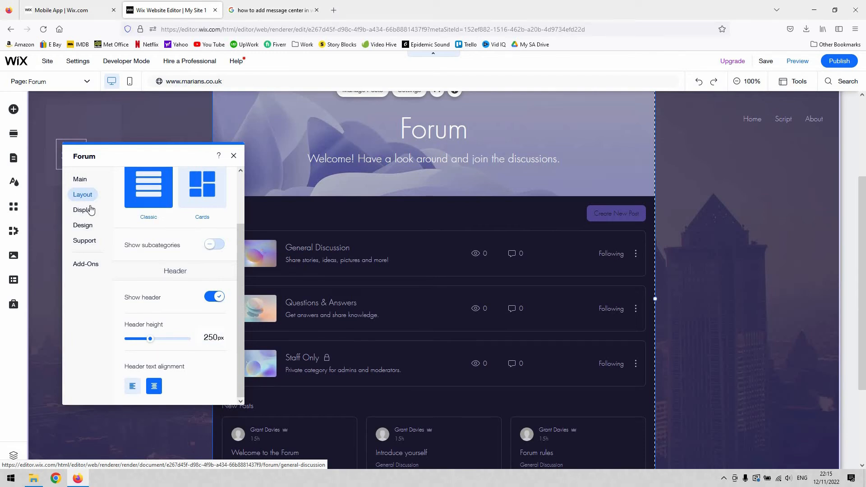
# Review the Display options, then view Navigation Menu colours: 50% background opacity, 20% divider
pyautogui.click(83, 210)
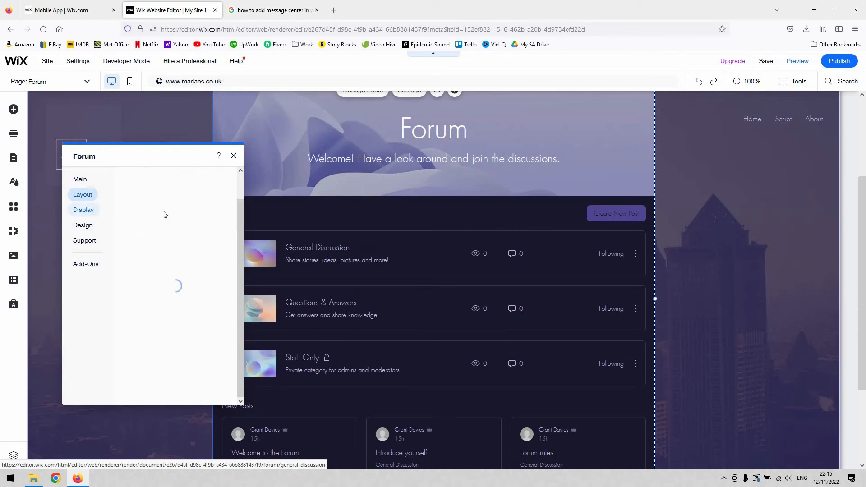
pyautogui.click(83, 210)
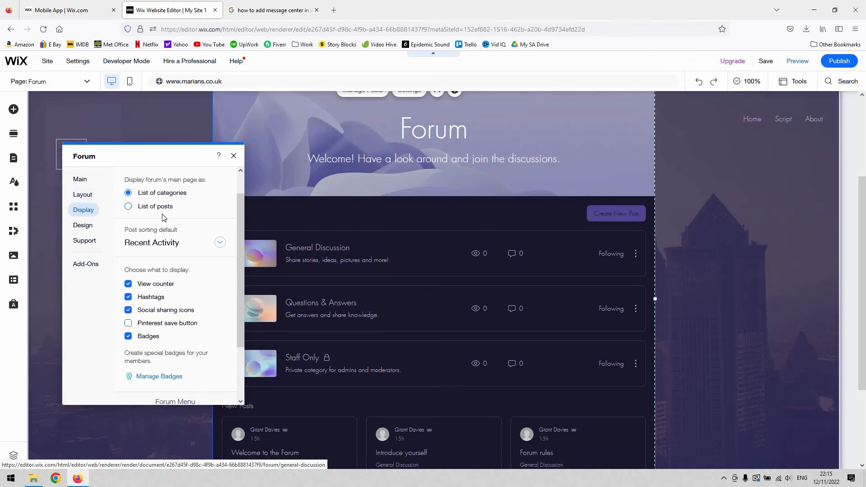
pyautogui.moveTo(146, 233)
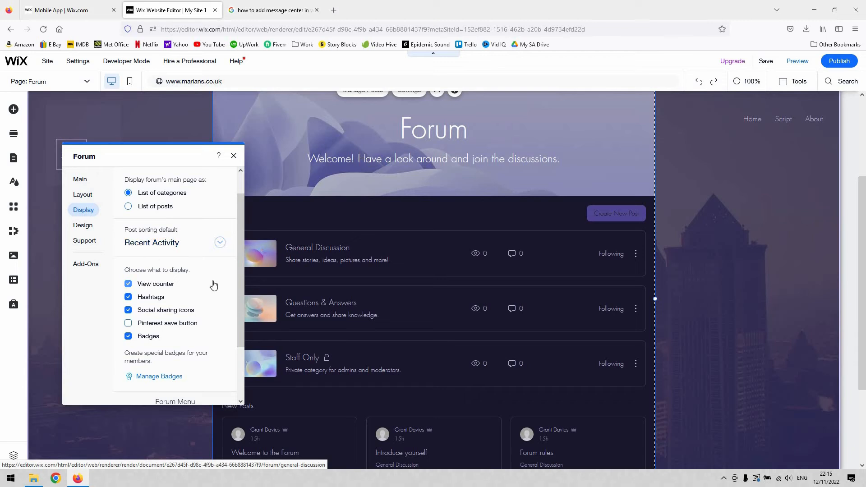
pyautogui.scroll(-3)
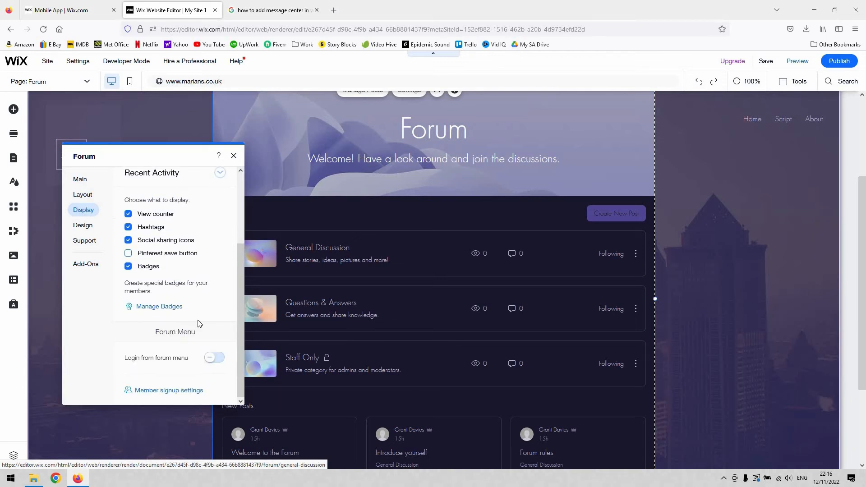
pyautogui.click(83, 225)
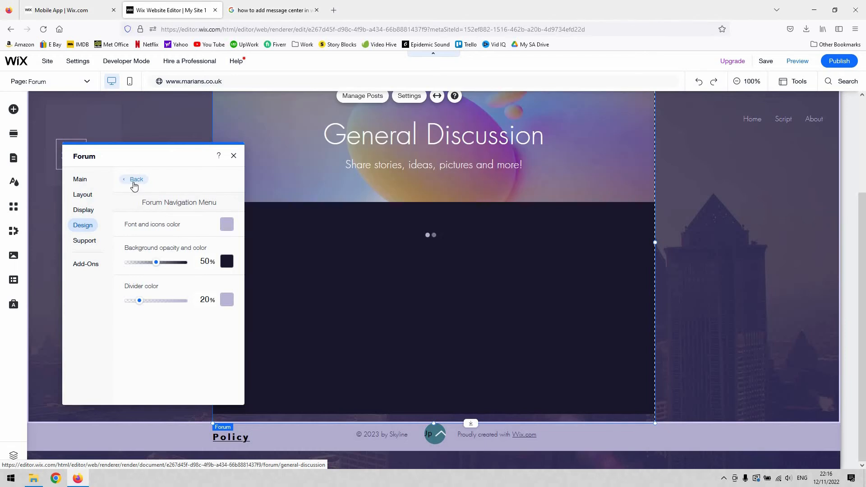
# View the forum's Backgrounds & Borders and Add-Ons options, then close the Add-Ons window
pyautogui.click(136, 180)
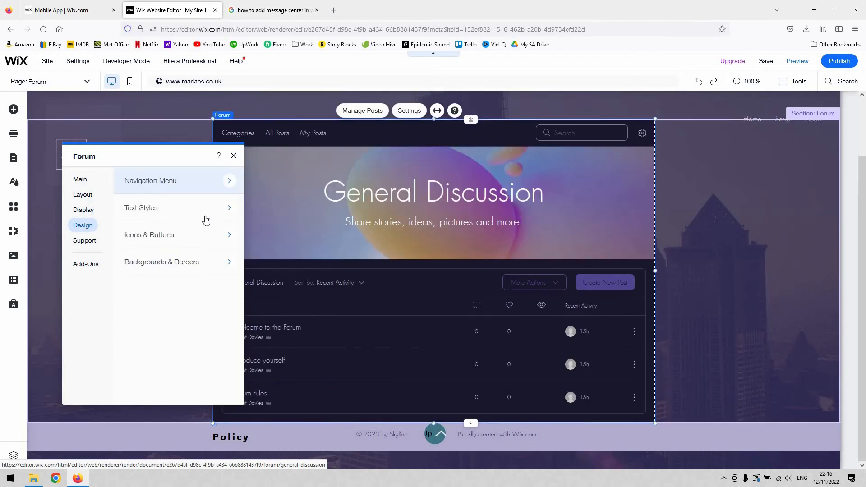
pyautogui.moveTo(220, 266)
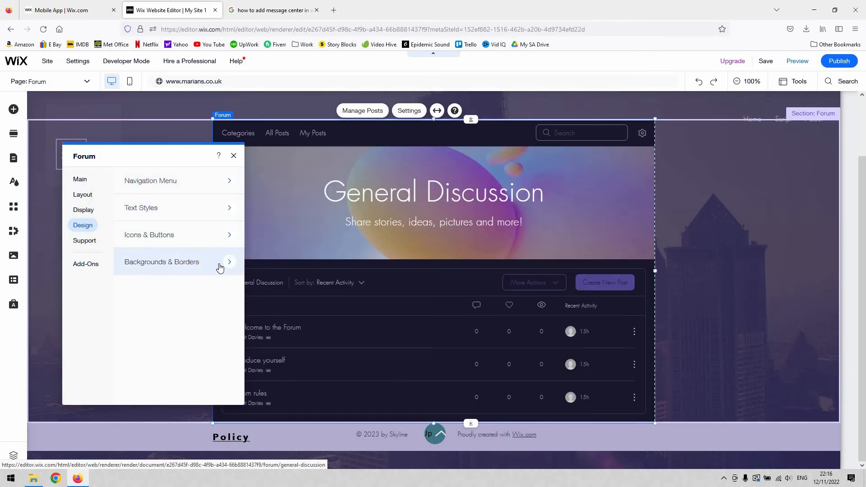
pyautogui.click(162, 261)
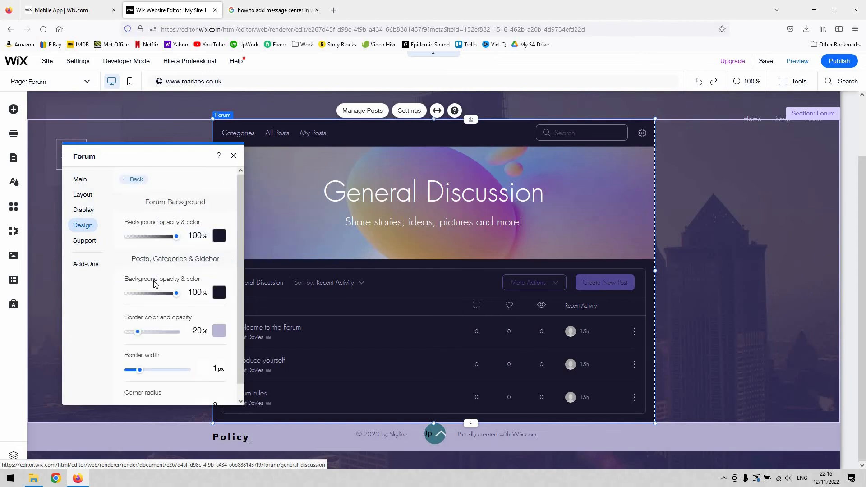
pyautogui.scroll(-3)
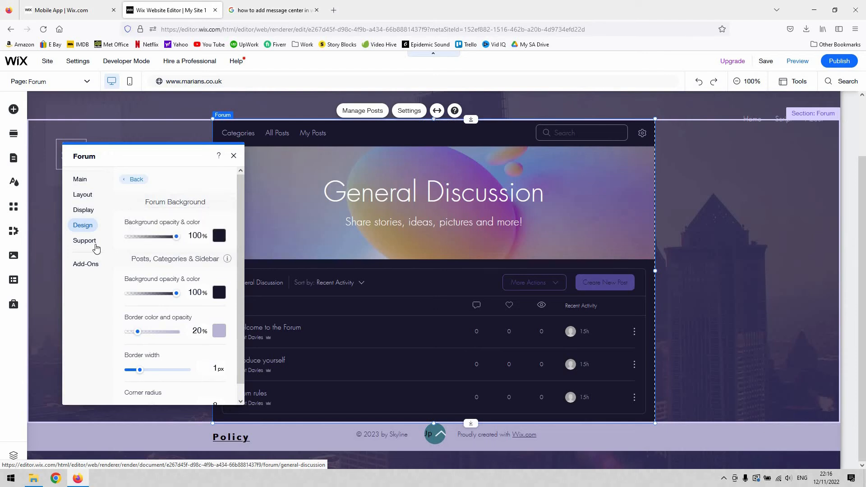
pyautogui.click(85, 264)
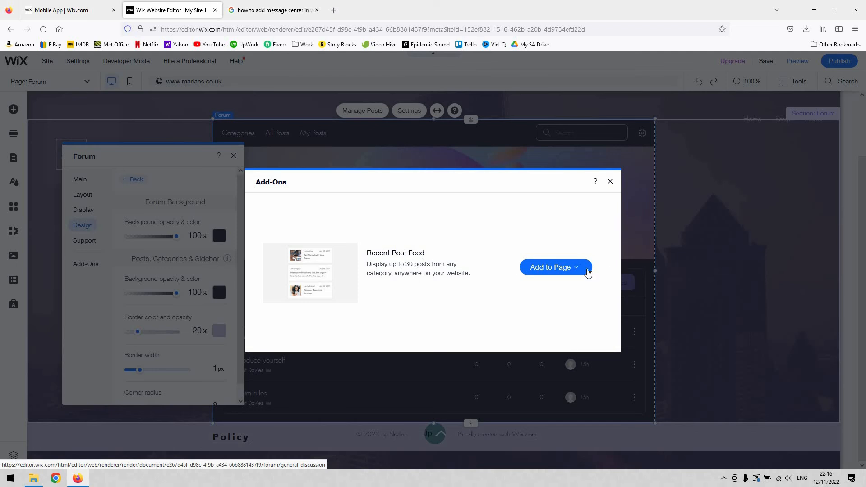
pyautogui.moveTo(305, 162)
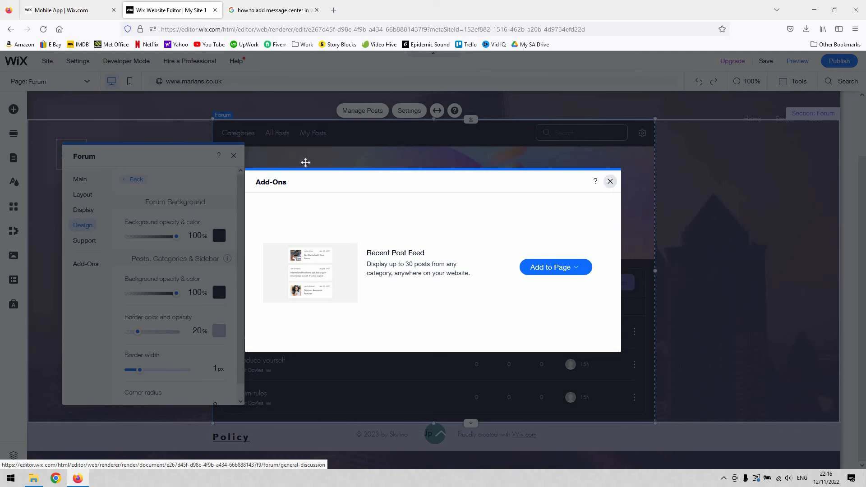
pyautogui.click(609, 181)
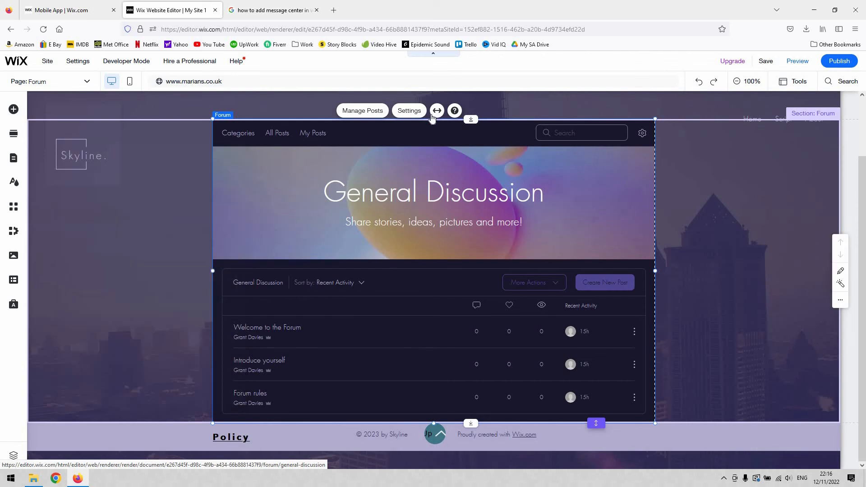
pyautogui.moveTo(436, 110)
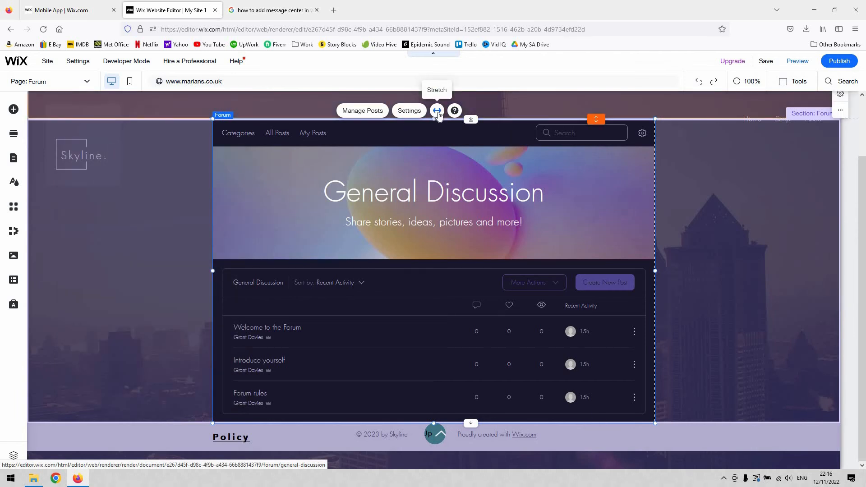
pyautogui.click(437, 110)
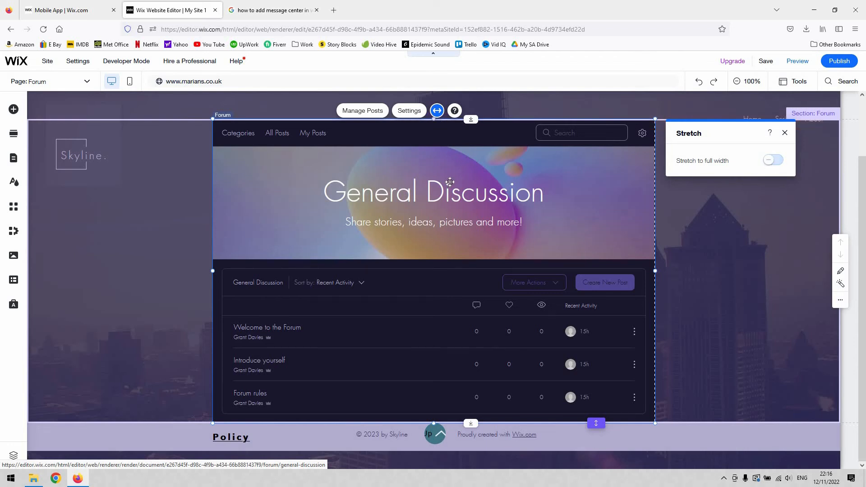
pyautogui.moveTo(436, 113)
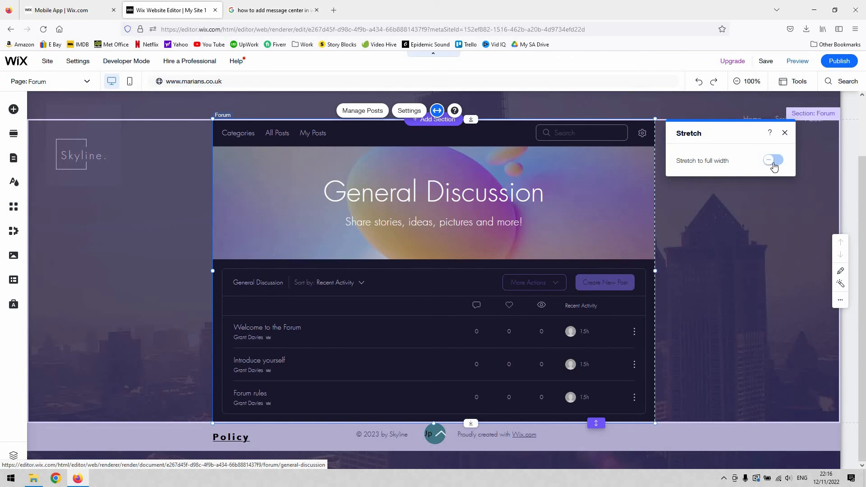
pyautogui.click(773, 160)
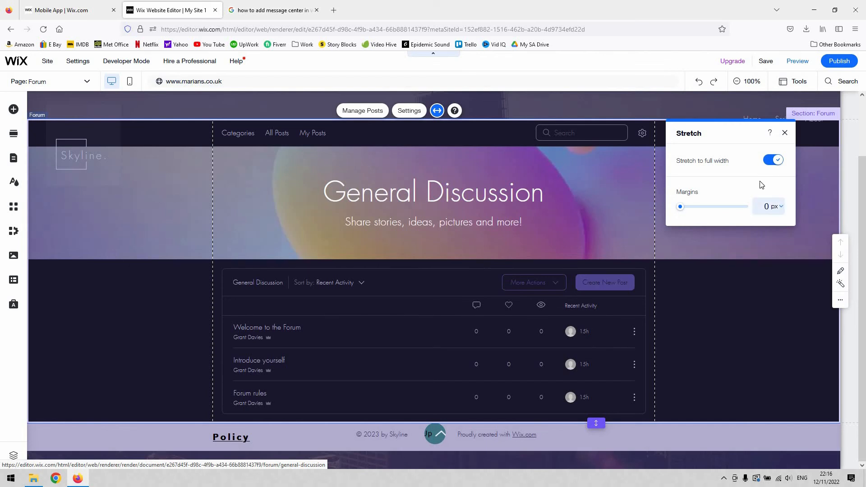
pyautogui.moveTo(680, 206); pyautogui.dragTo(689, 206)
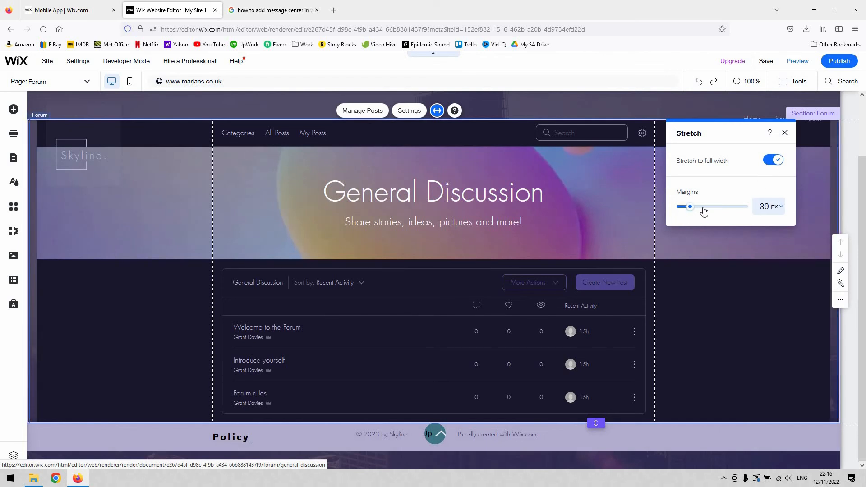
pyautogui.moveTo(689, 206); pyautogui.dragTo(714, 206)
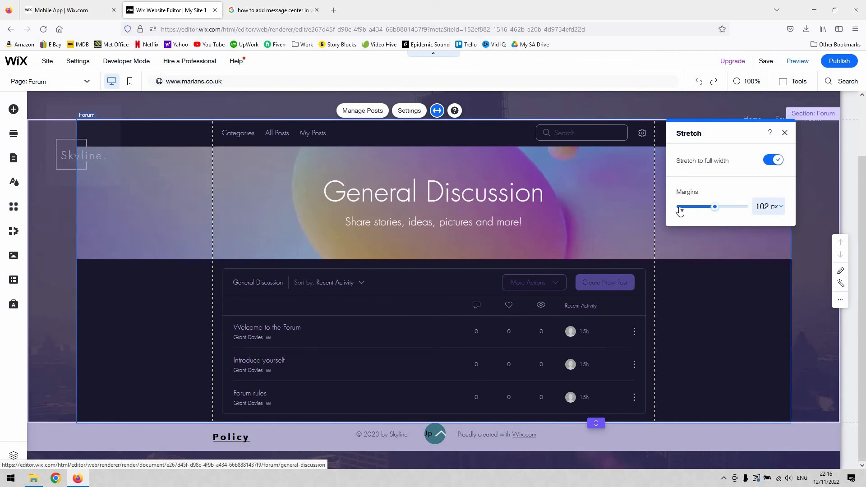
pyautogui.moveTo(715, 206); pyautogui.dragTo(679, 206)
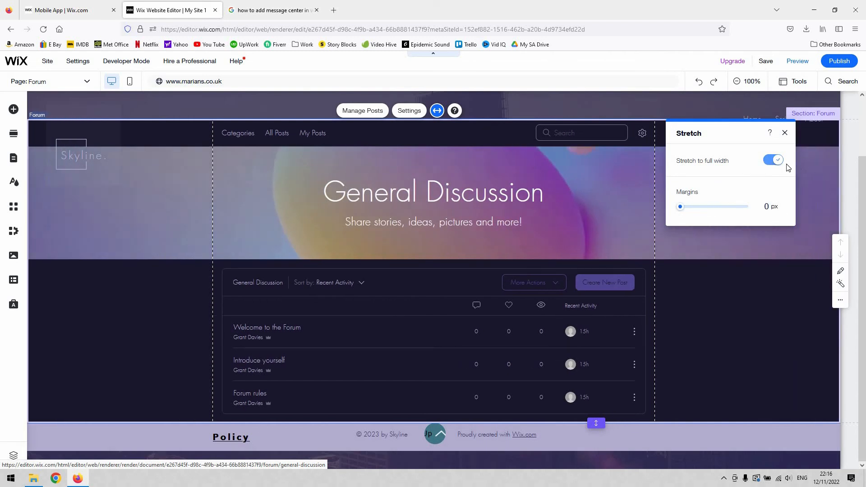
pyautogui.click(773, 160)
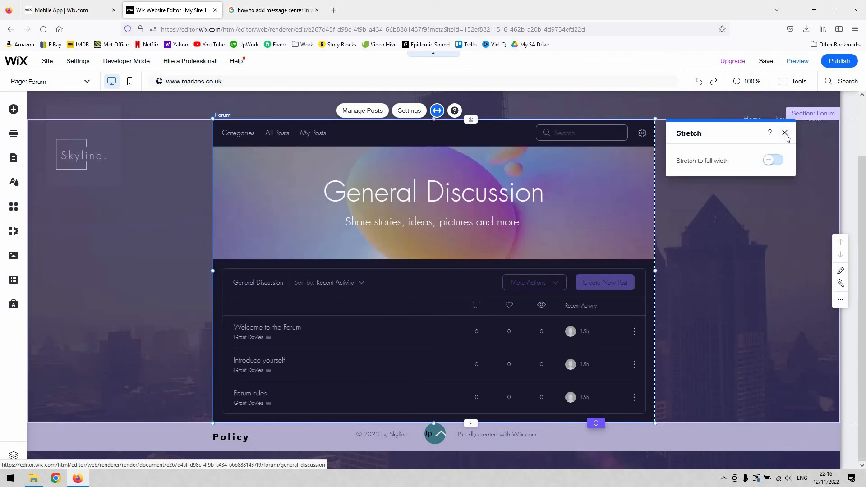
pyautogui.click(784, 132)
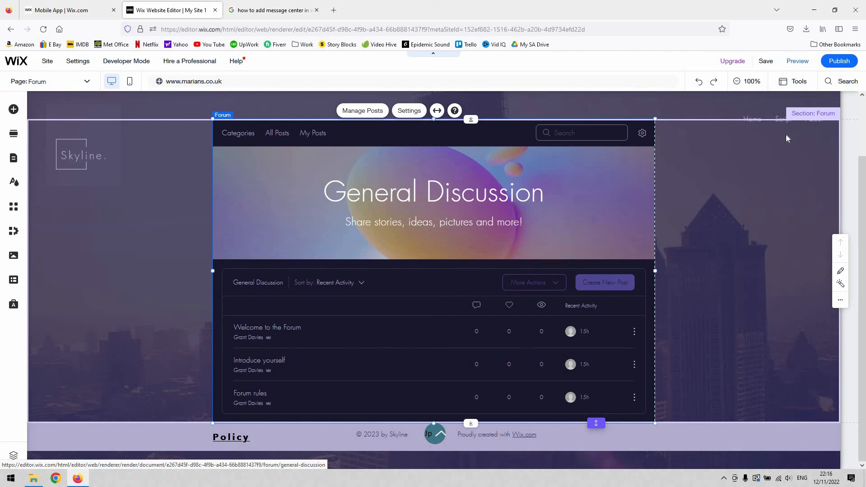
pyautogui.moveTo(416, 218)
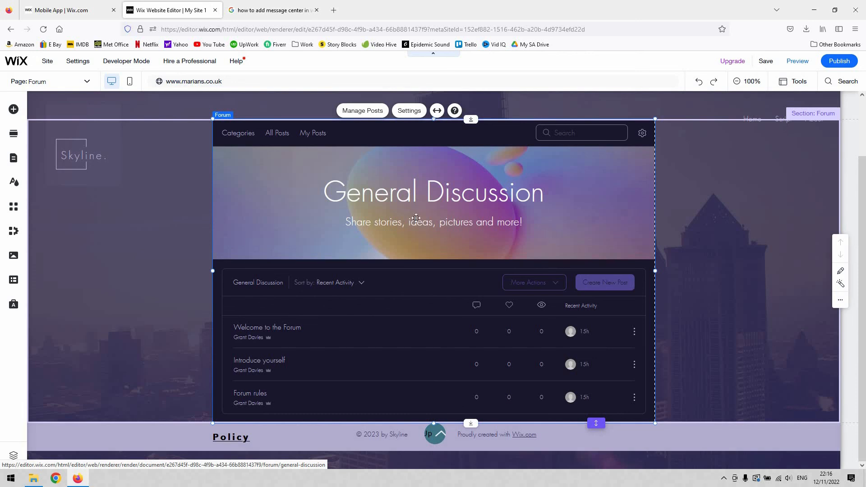
pyautogui.scroll(-3)
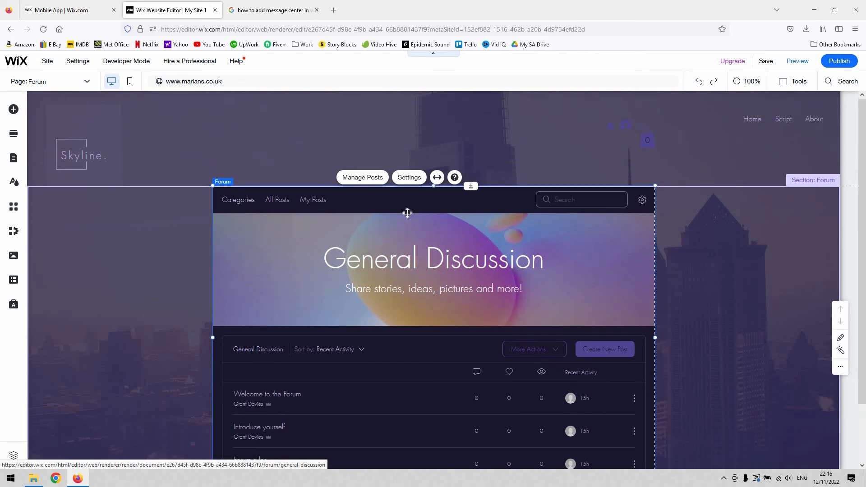